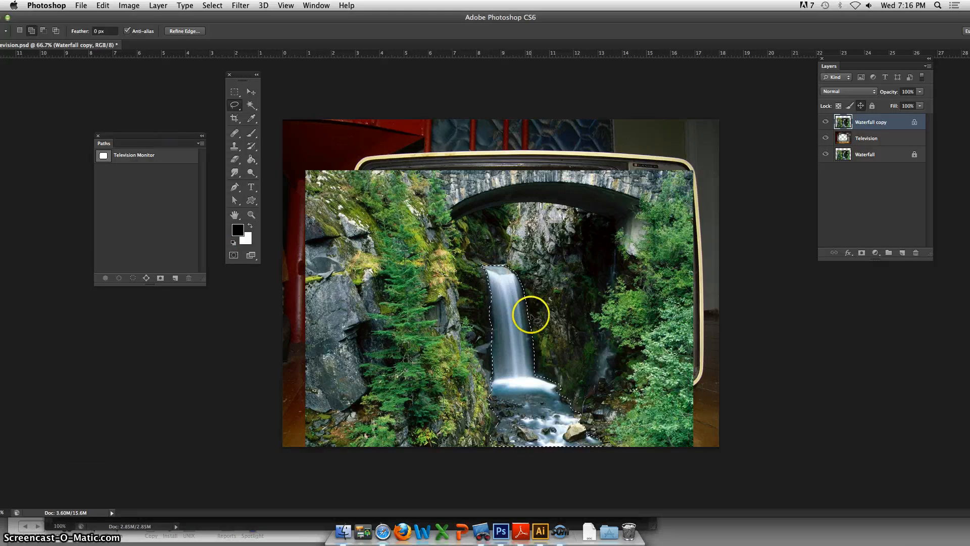
- Open the Select menu with the waterfall selection active, pointing at Refine Edge
{"action": "left_click", "coordinate": [212, 5]}
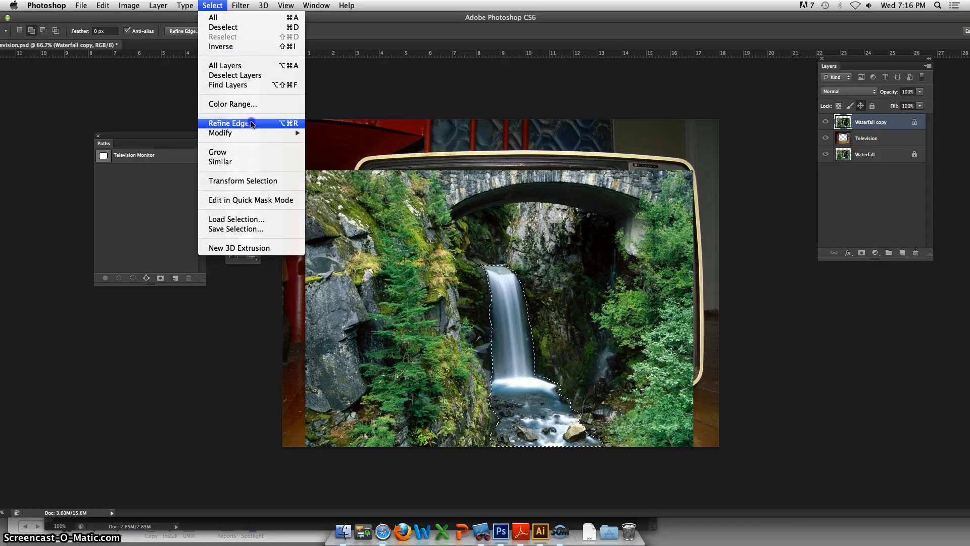
- Open Refine Edge and set the preview view to On Black after trying On White
{"action": "left_click", "coordinate": [229, 122]}
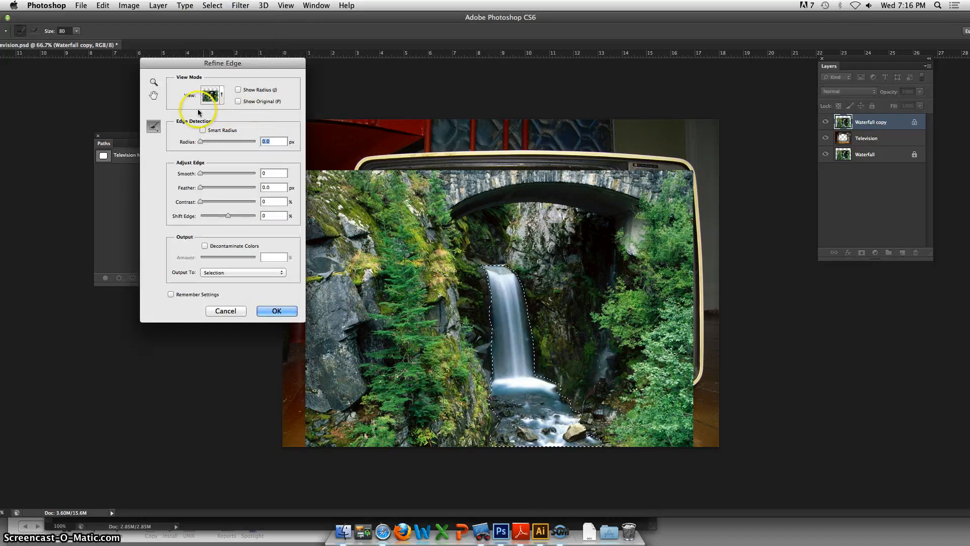
{"action": "left_click", "coordinate": [212, 94]}
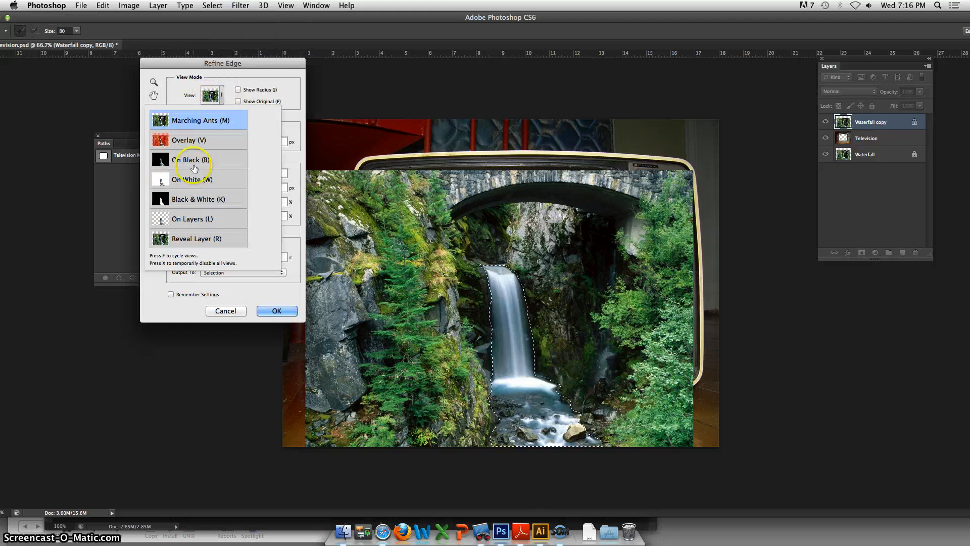
{"action": "left_click", "coordinate": [190, 159]}
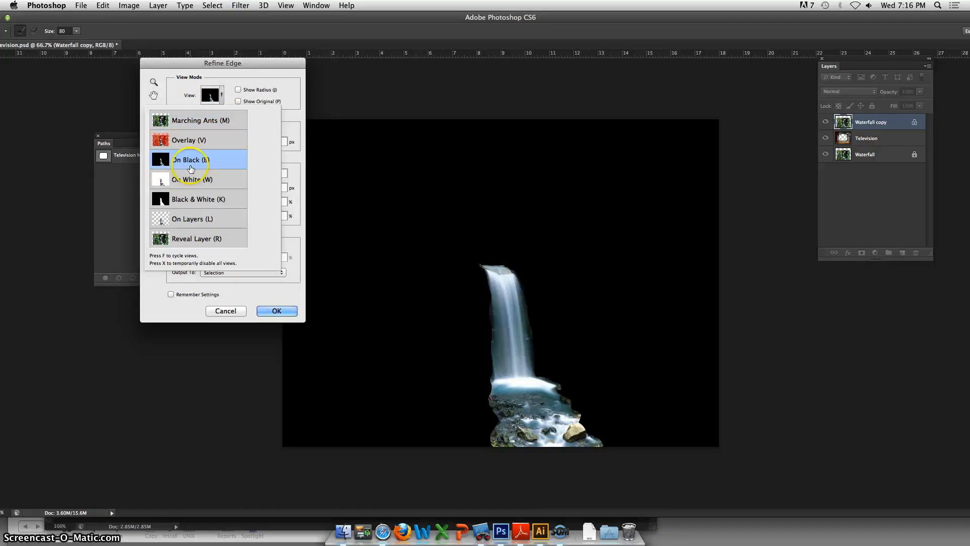
{"action": "left_click", "coordinate": [192, 180]}
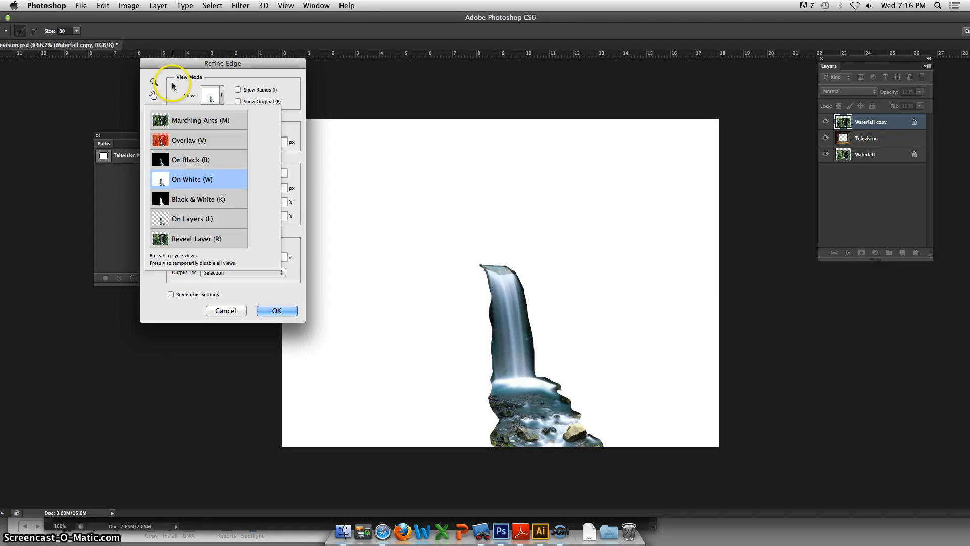
{"action": "left_click", "coordinate": [190, 159]}
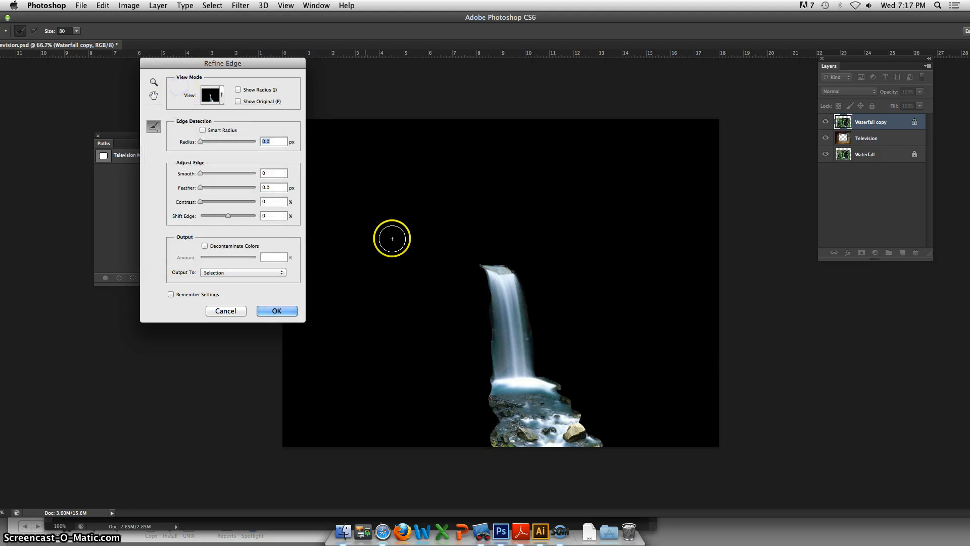
{"action": "mouse_move", "coordinate": [639, 428]}
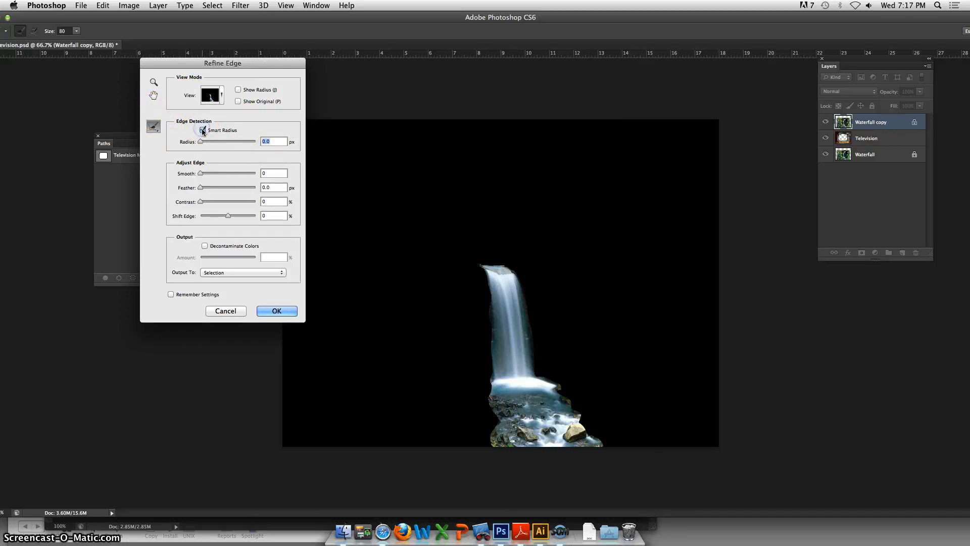
- Enable Smart Radius and brush the waterfall's top and left edges with Refine Radius
{"action": "left_click", "coordinate": [203, 130]}
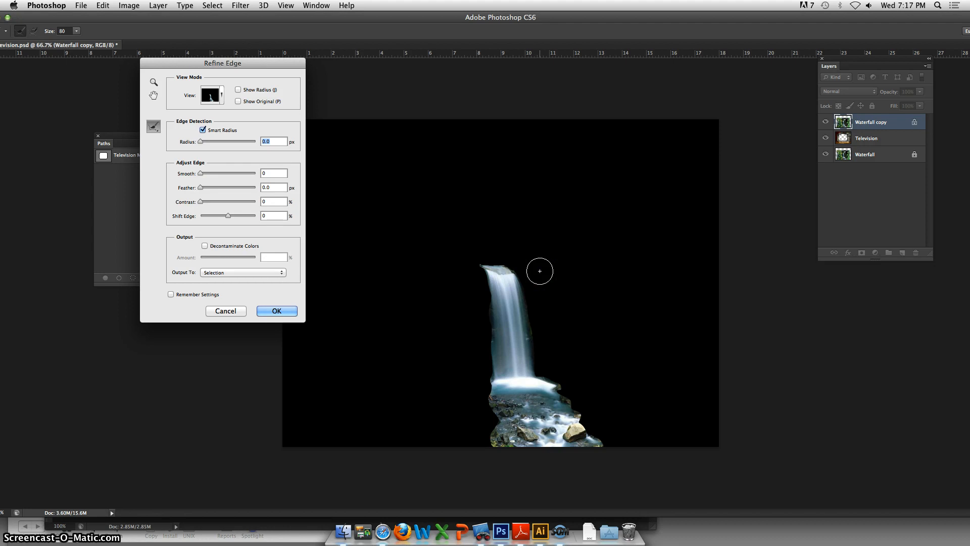
{"action": "mouse_move", "coordinate": [544, 270]}
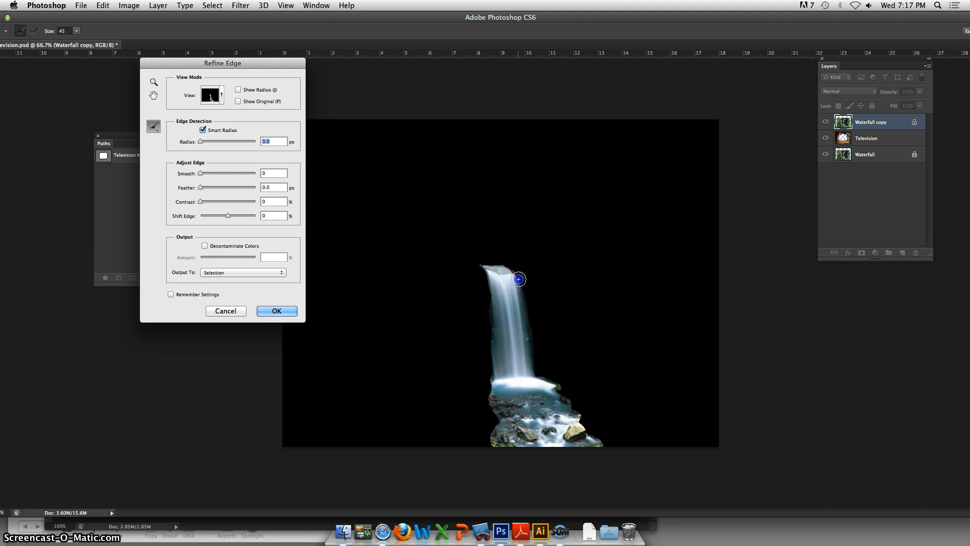
{"action": "left_click_drag", "start_coordinate": [518, 279], "coordinate": [525, 314]}
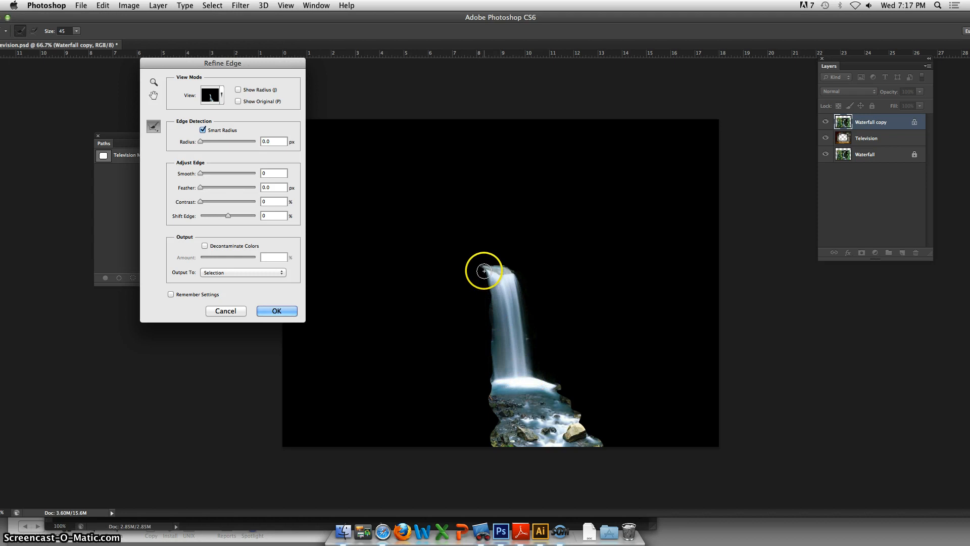
{"action": "left_click_drag", "start_coordinate": [485, 271], "coordinate": [494, 333]}
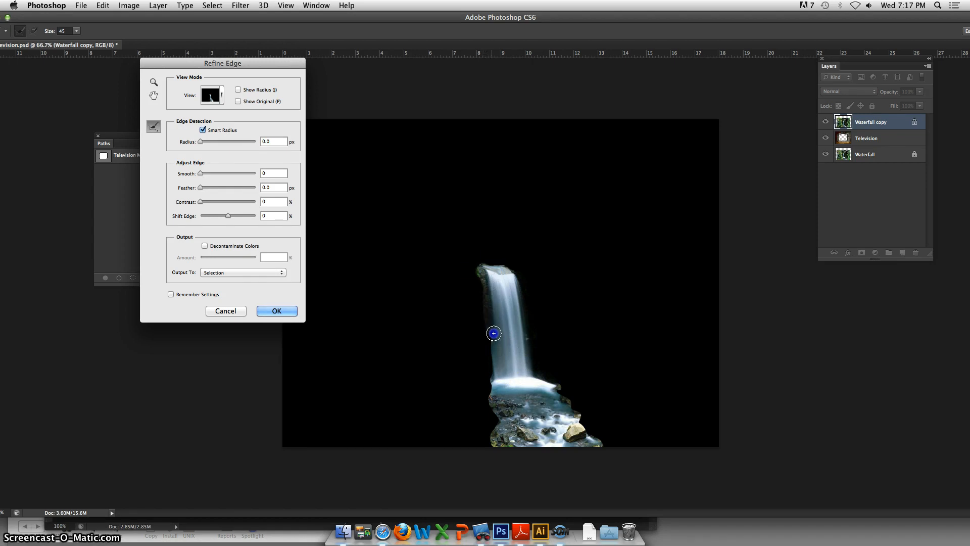
{"action": "left_click_drag", "start_coordinate": [494, 333], "coordinate": [493, 389]}
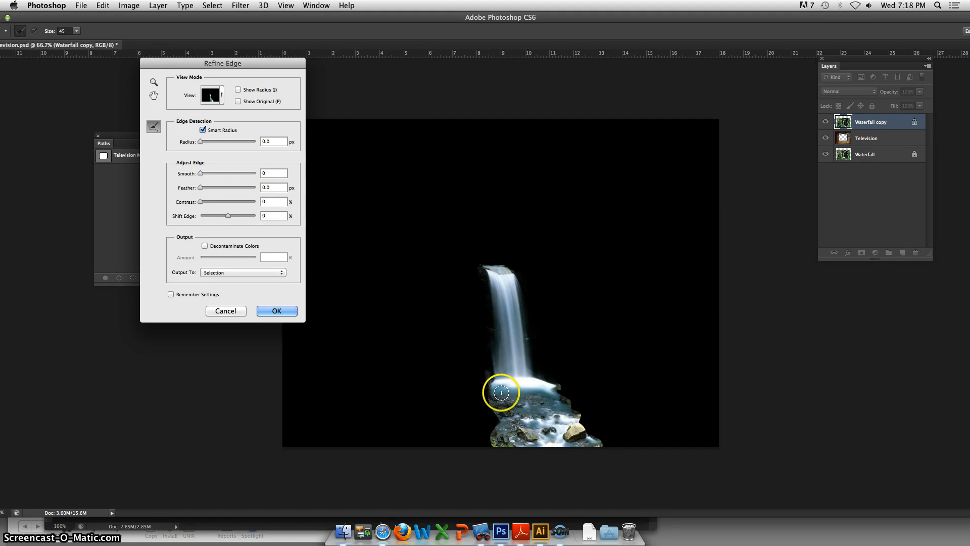
{"action": "mouse_move", "coordinate": [532, 388]}
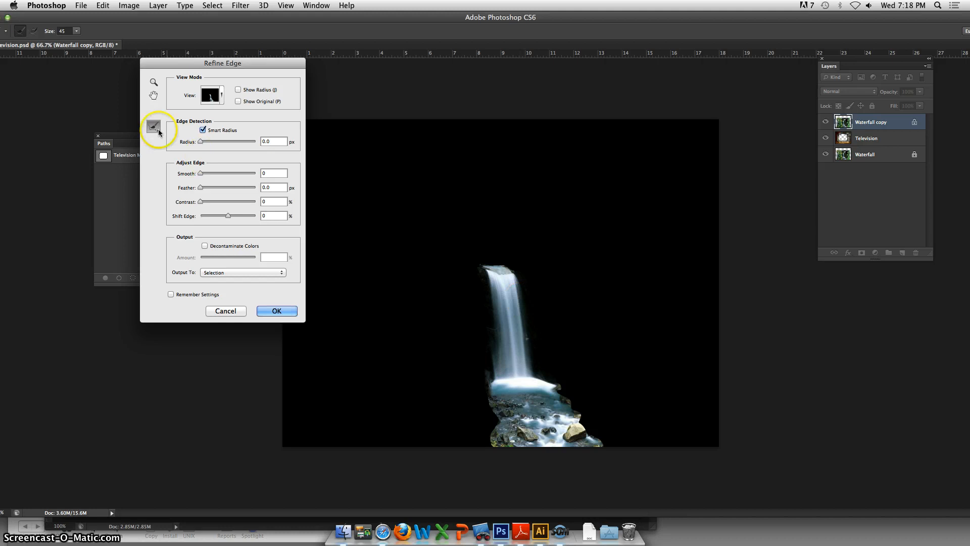
- Switch the Refine Edge brush to the Erase Refinements Tool
{"action": "left_click", "coordinate": [154, 127]}
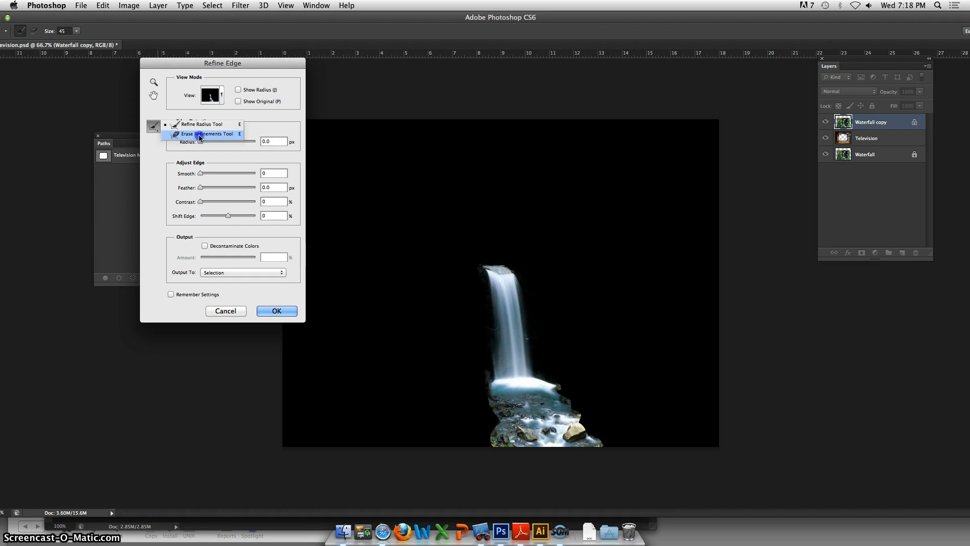
{"action": "left_click", "coordinate": [207, 135]}
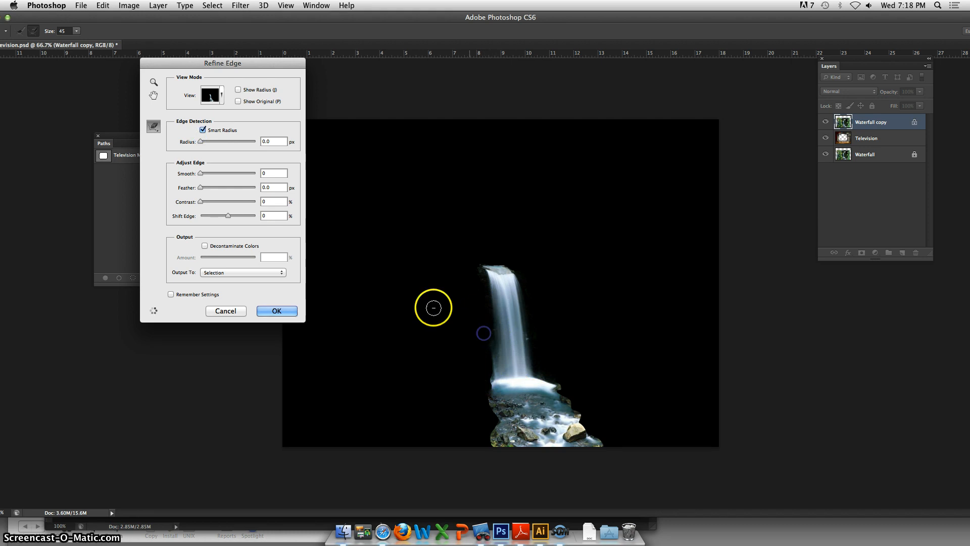
{"action": "mouse_move", "coordinate": [438, 308]}
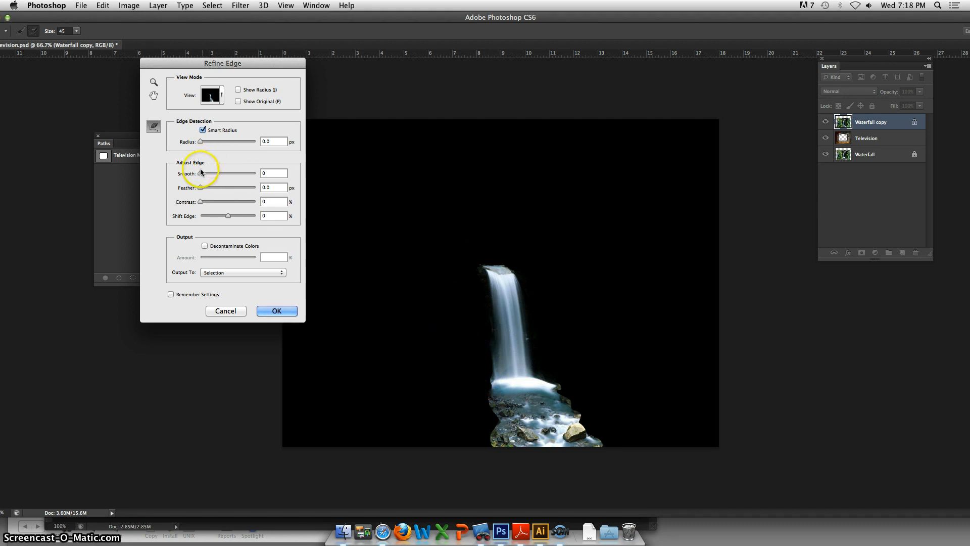
- Set Feather to 1.5 px and brush the rocky edges around the pool's base
{"action": "left_click_drag", "start_coordinate": [198, 187], "coordinate": [202, 187]}
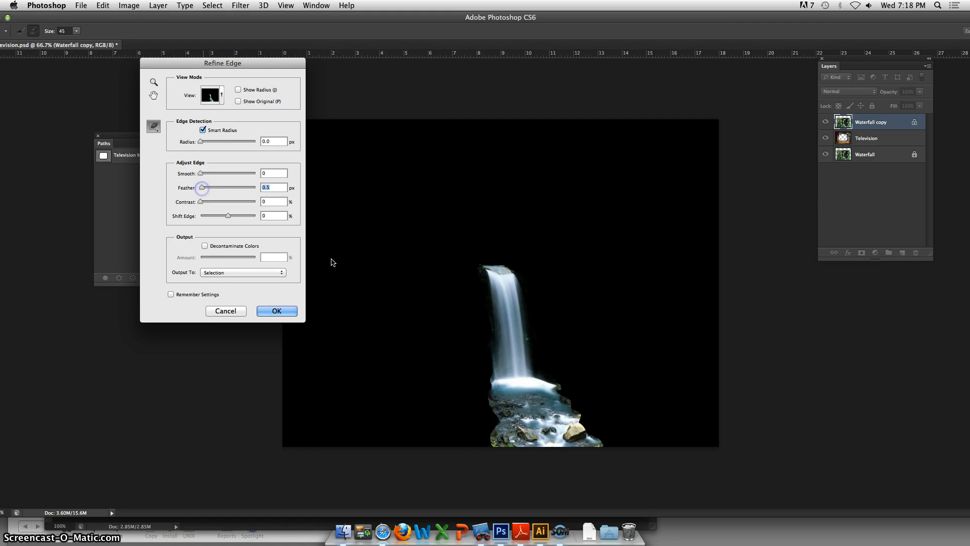
{"action": "mouse_move", "coordinate": [223, 194]}
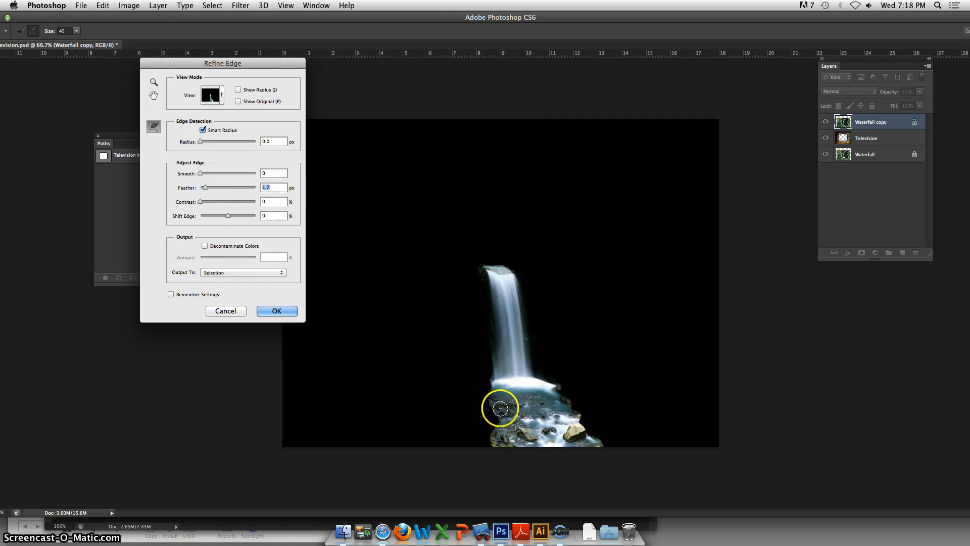
{"action": "mouse_move", "coordinate": [559, 250]}
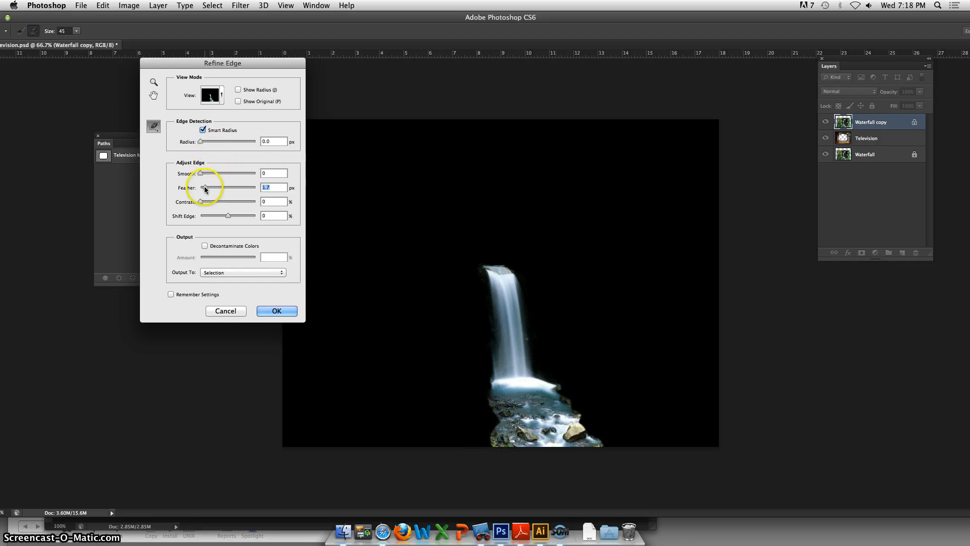
{"action": "left_click_drag", "start_coordinate": [201, 188], "coordinate": [210, 187]}
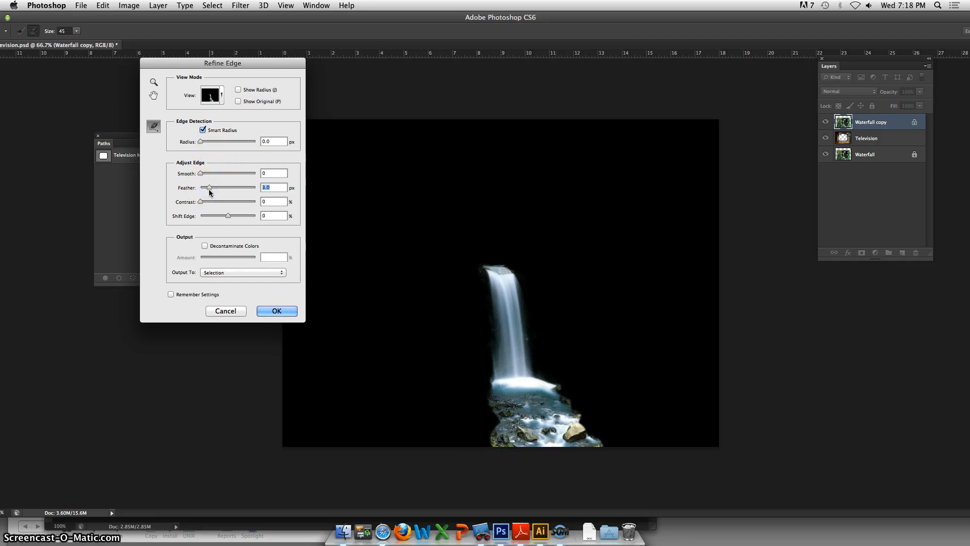
{"action": "left_click_drag", "start_coordinate": [210, 188], "coordinate": [205, 188]}
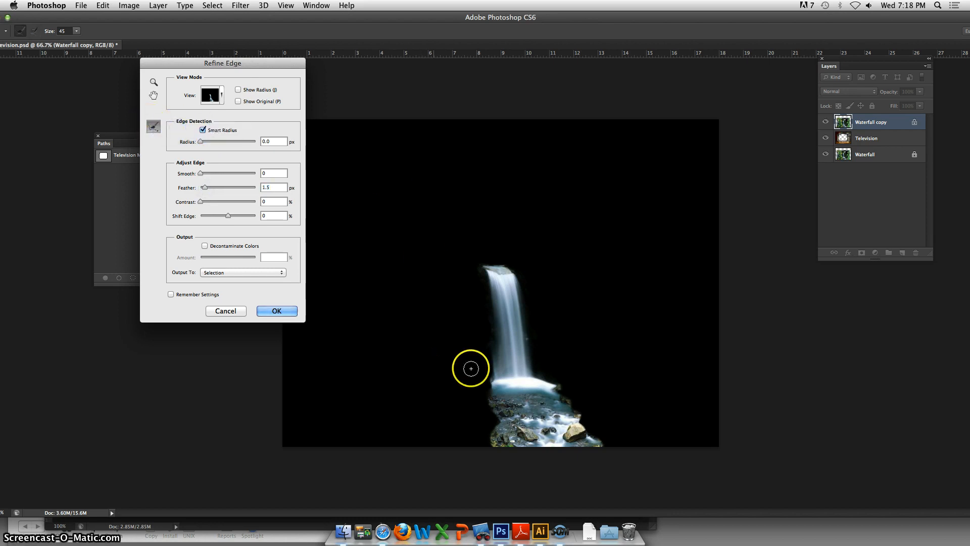
{"action": "left_click_drag", "start_coordinate": [471, 368], "coordinate": [497, 424]}
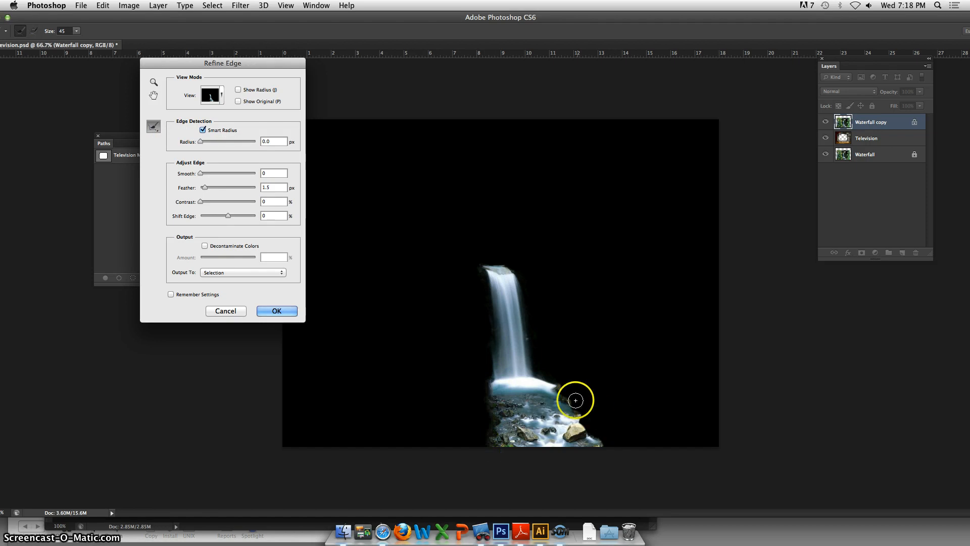
{"action": "left_click_drag", "start_coordinate": [576, 400], "coordinate": [609, 446]}
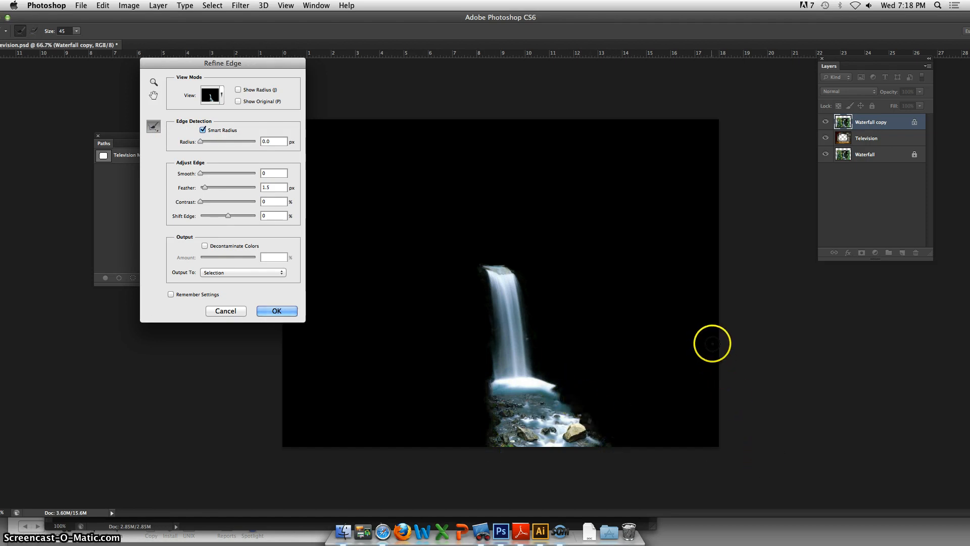
{"action": "mouse_move", "coordinate": [441, 306]}
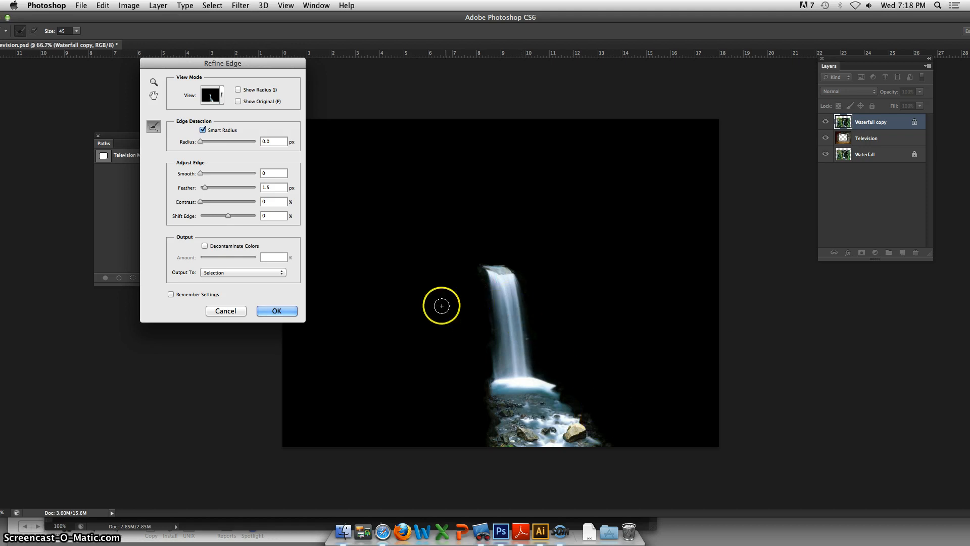
{"action": "mouse_move", "coordinate": [547, 232]}
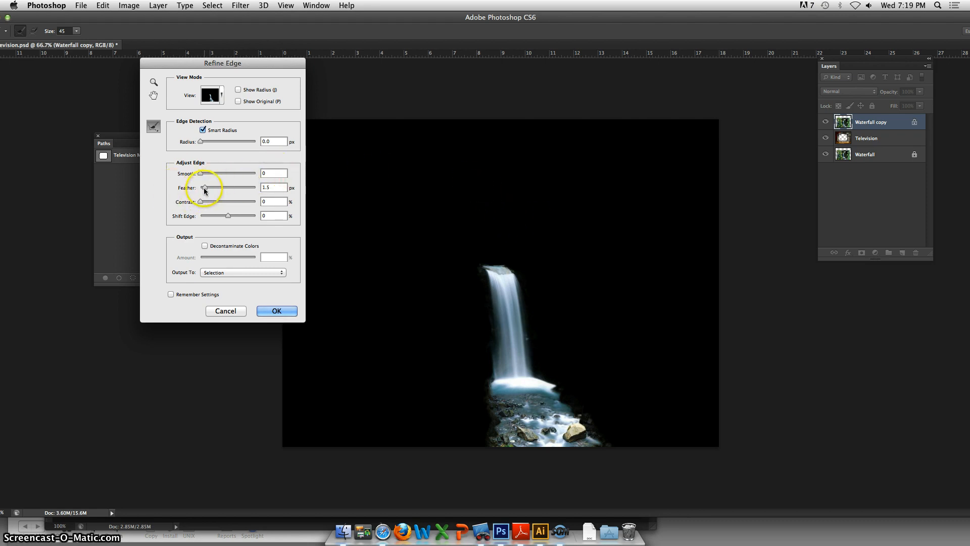
- Drag the Feather slider down to 1.2 px in Refine Edge
{"action": "left_click_drag", "start_coordinate": [204, 188], "coordinate": [201, 187]}
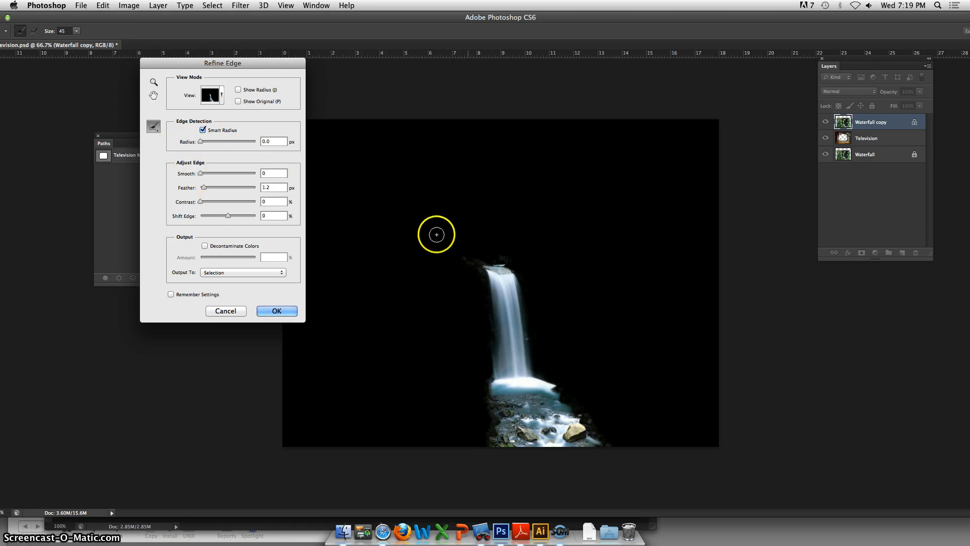
{"action": "left_click", "coordinate": [153, 126]}
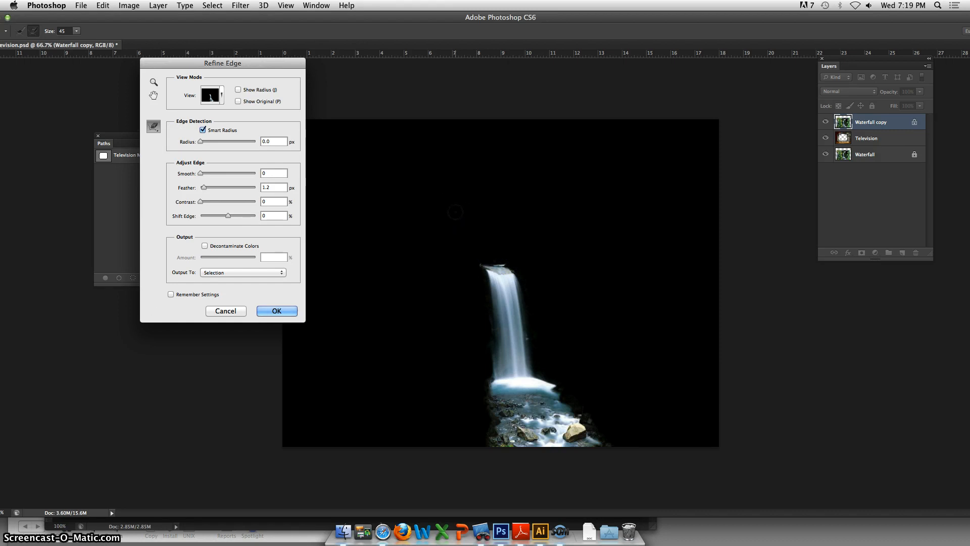
{"action": "mouse_move", "coordinate": [187, 161]}
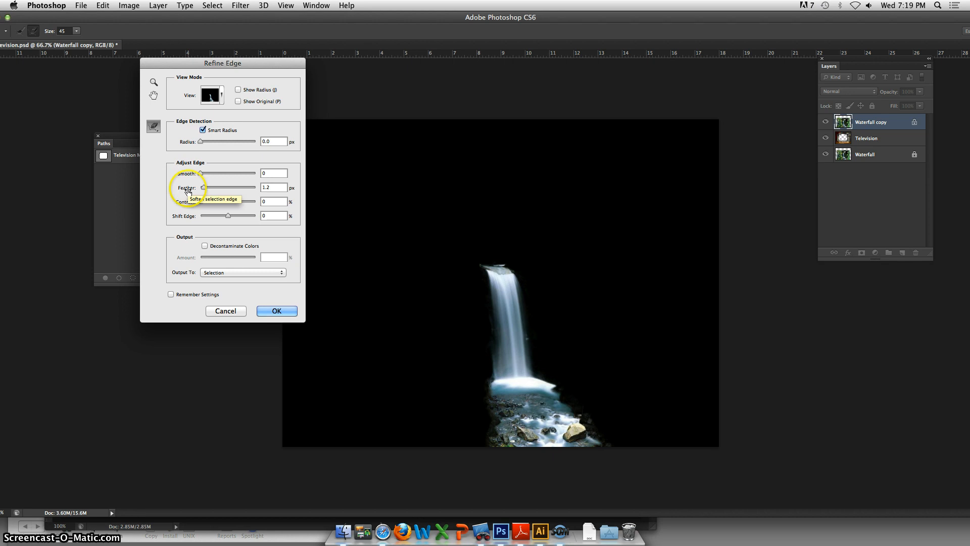
{"action": "mouse_move", "coordinate": [187, 203]}
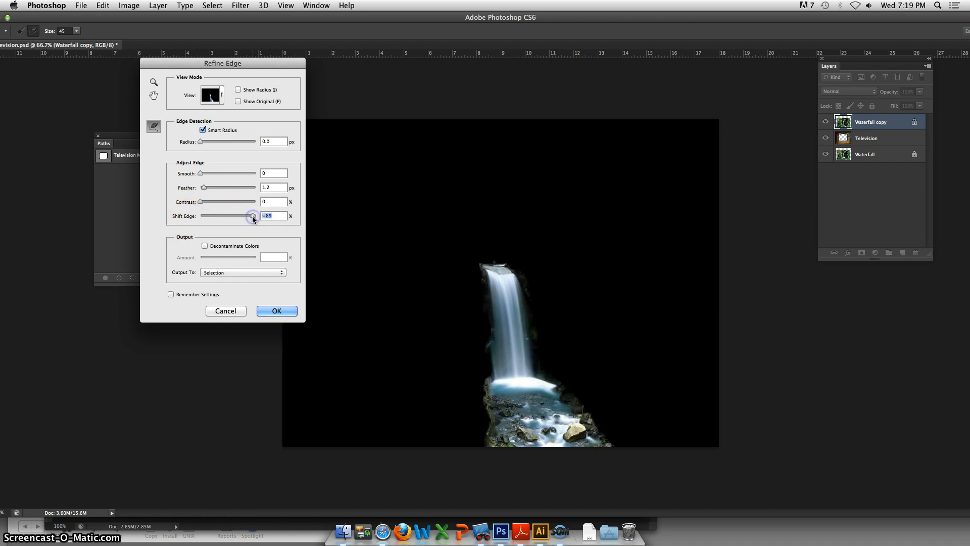
- Set Shift Edge to about -67% to tighten the selection around the falls
{"action": "left_click_drag", "start_coordinate": [253, 217], "coordinate": [230, 219]}
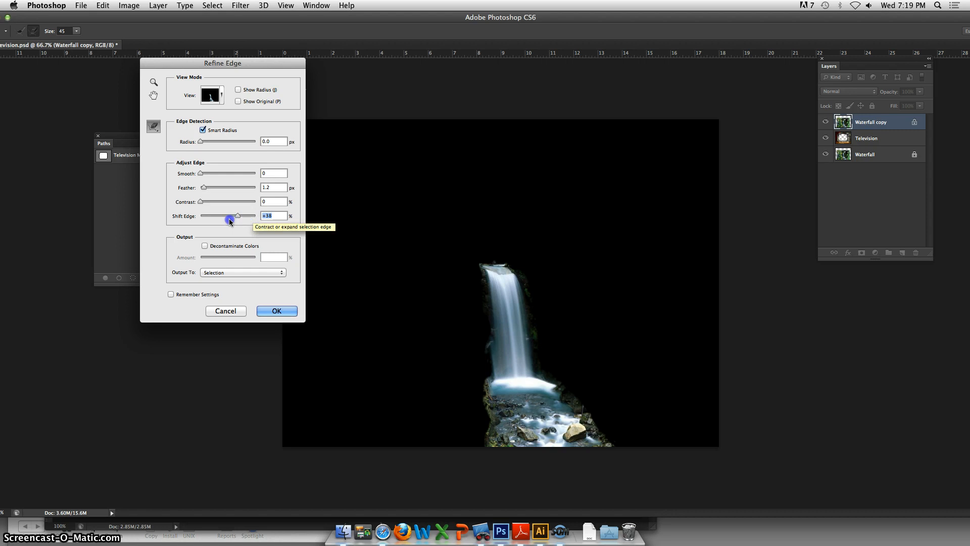
{"action": "left_click_drag", "start_coordinate": [237, 215], "coordinate": [211, 215]}
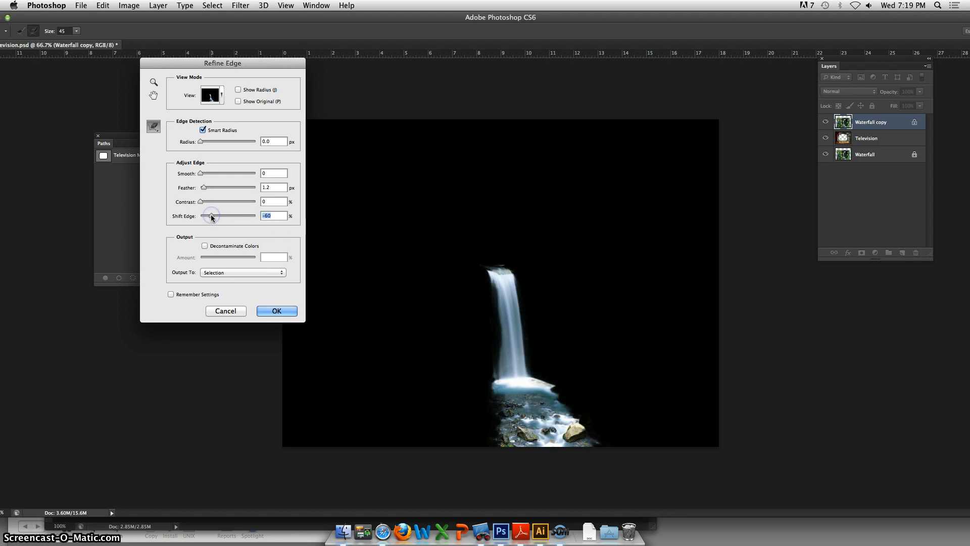
{"action": "left_click_drag", "start_coordinate": [210, 215], "coordinate": [214, 215]}
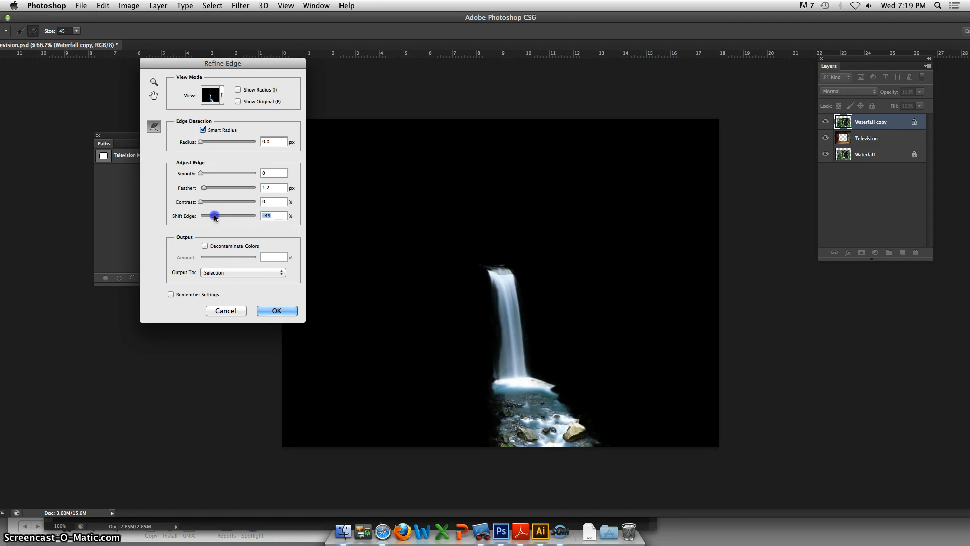
{"action": "left_click_drag", "start_coordinate": [214, 216], "coordinate": [216, 215]}
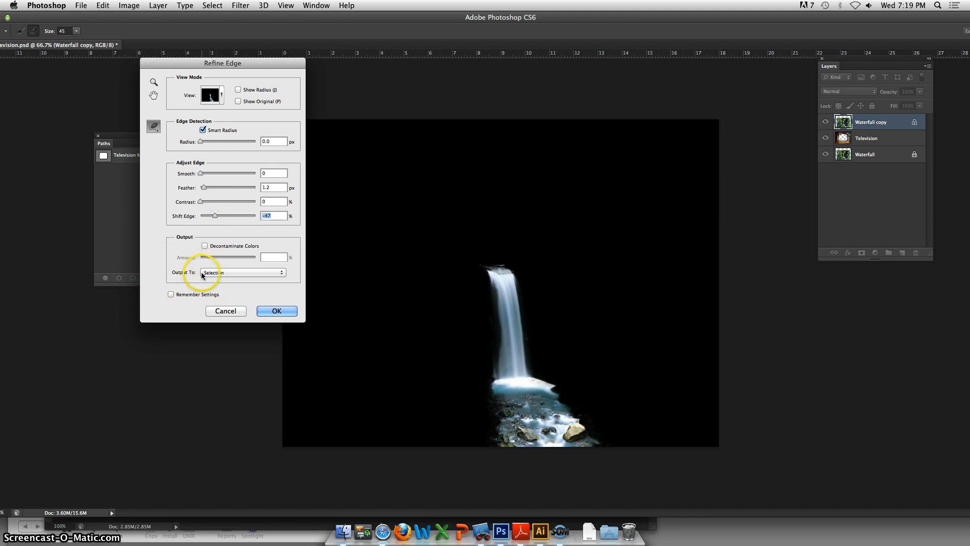
- Output the refined selection to New Layer with Layer Mask and apply Refine Edge
{"action": "left_click", "coordinate": [242, 272]}
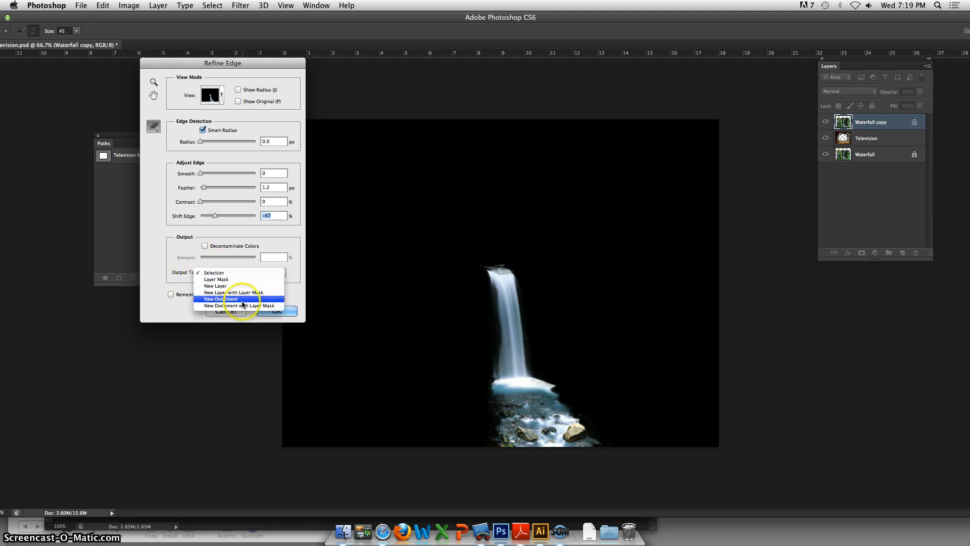
{"action": "mouse_move", "coordinate": [243, 292]}
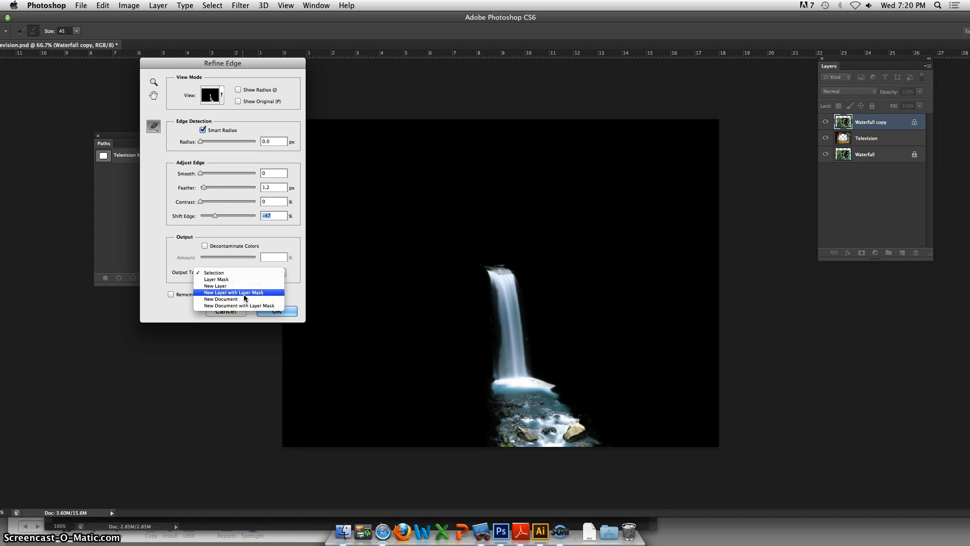
{"action": "left_click", "coordinate": [235, 292]}
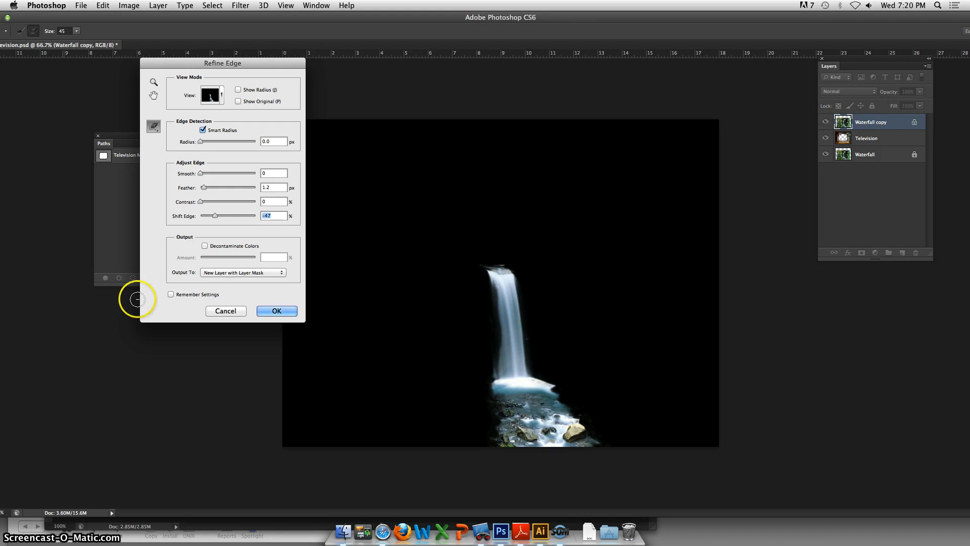
{"action": "left_click", "coordinate": [276, 311]}
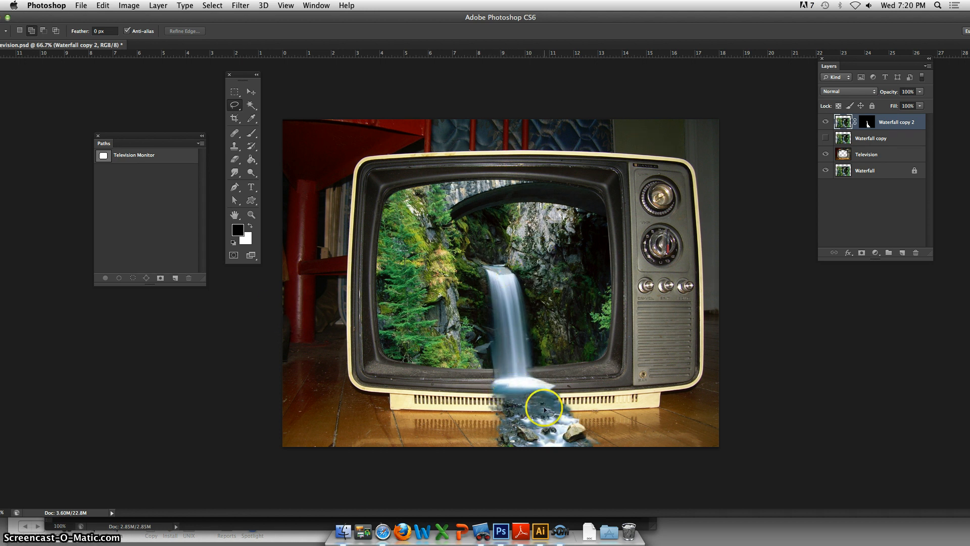
{"action": "mouse_move", "coordinate": [492, 389]}
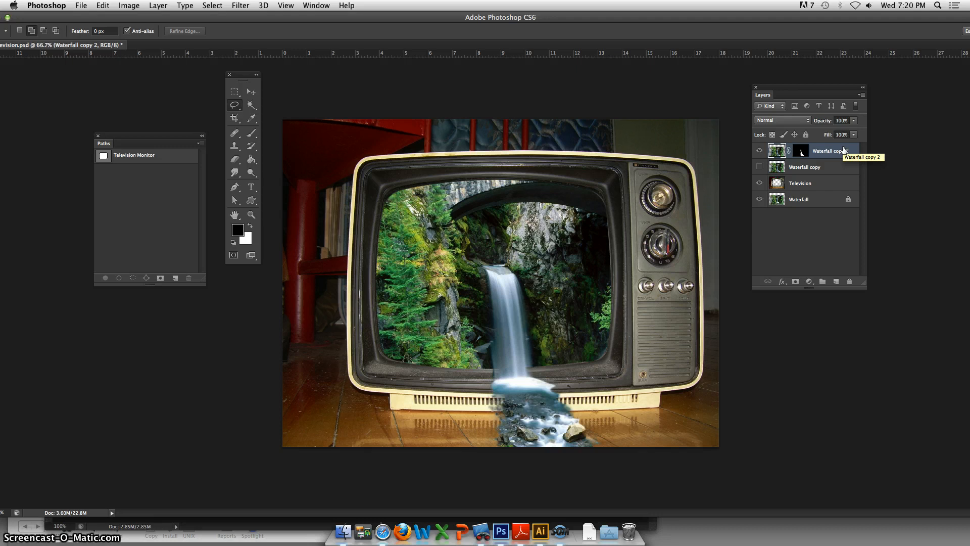
{"action": "mouse_move", "coordinate": [820, 193]}
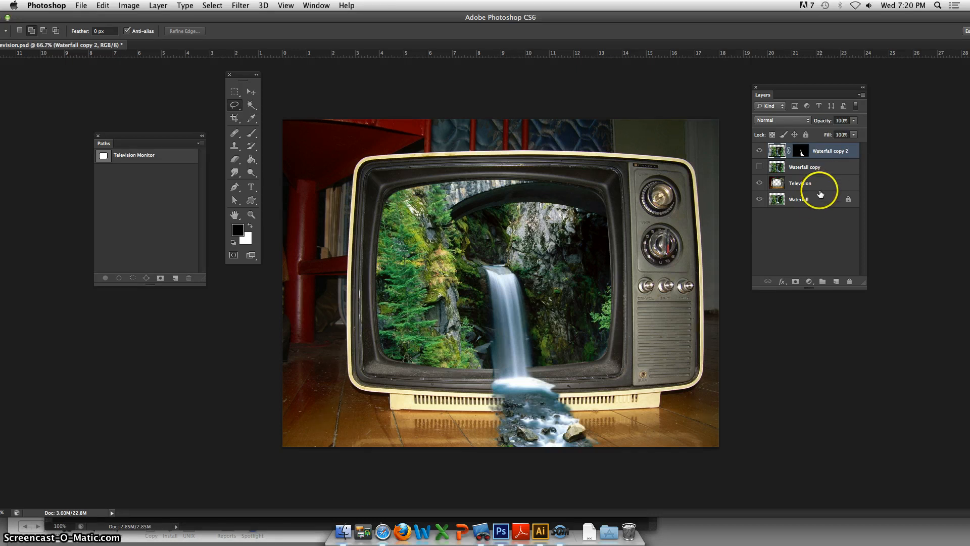
- Link the Waterfall and Waterfall copy 2 layers in the Layers panel
{"action": "left_click", "coordinate": [804, 199]}
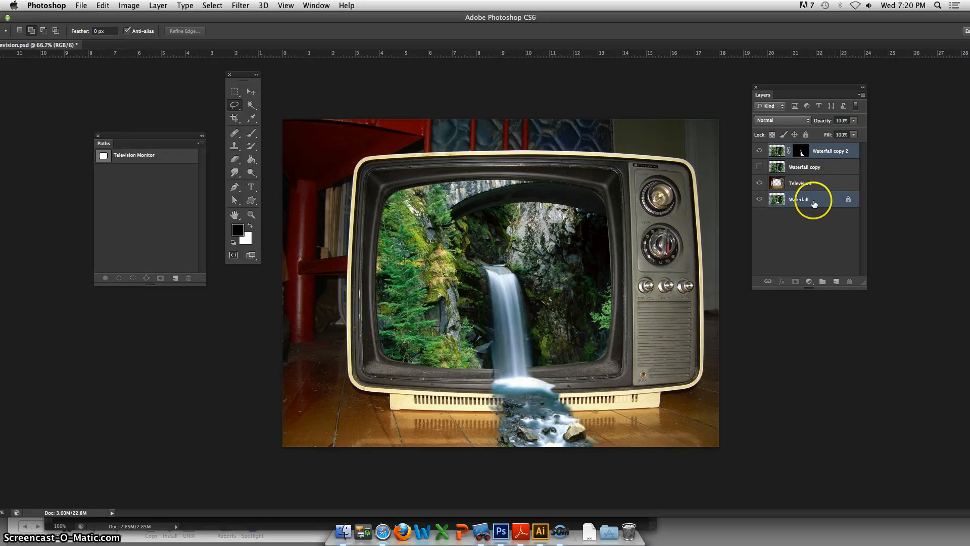
{"action": "left_click", "coordinate": [805, 199]}
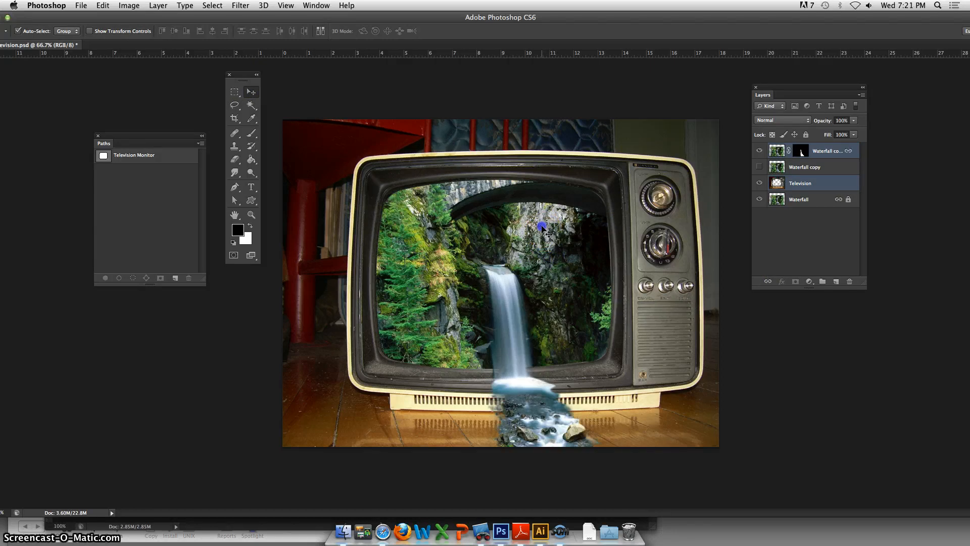
{"action": "left_click", "coordinate": [829, 151]}
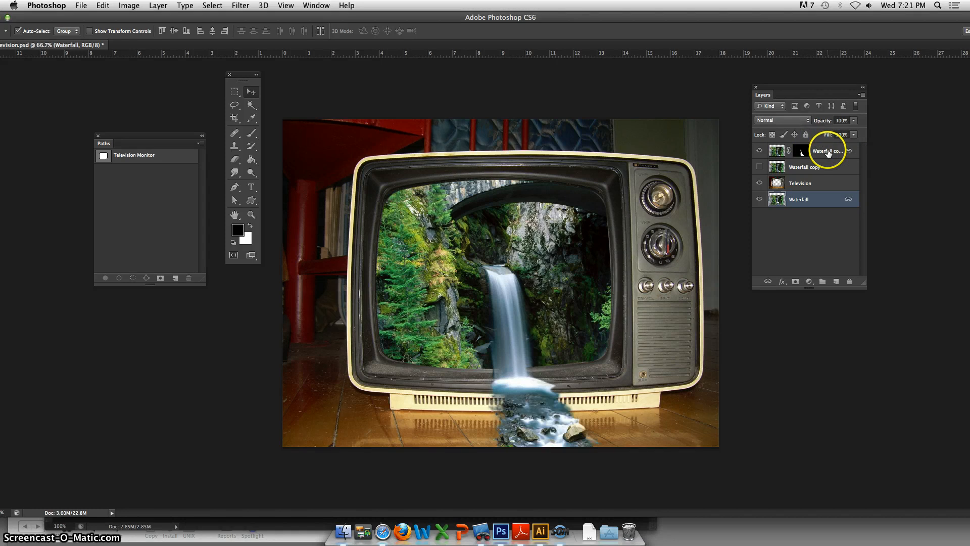
{"action": "mouse_move", "coordinate": [827, 150]}
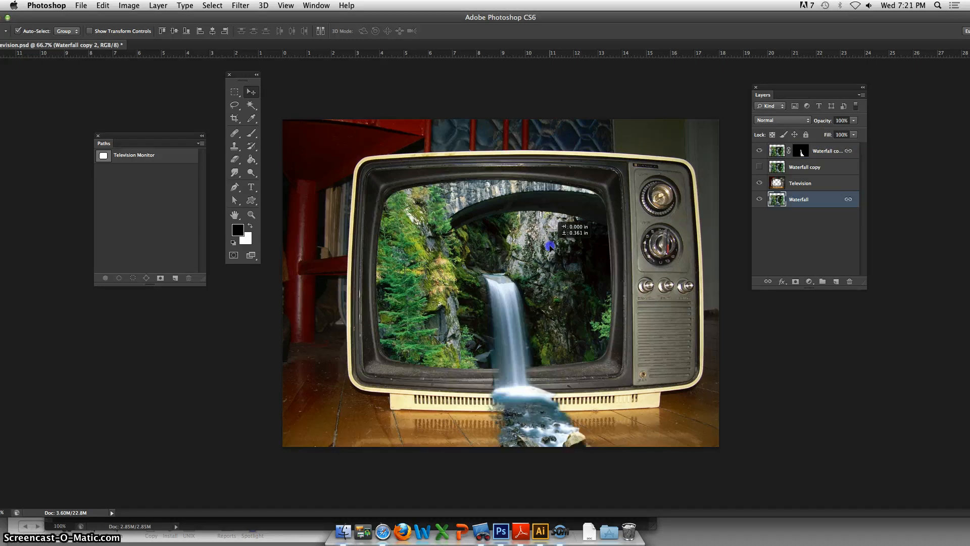
- Drag the linked waterfall layers downward with the Move tool
{"action": "left_click_drag", "start_coordinate": [549, 245], "coordinate": [550, 259]}
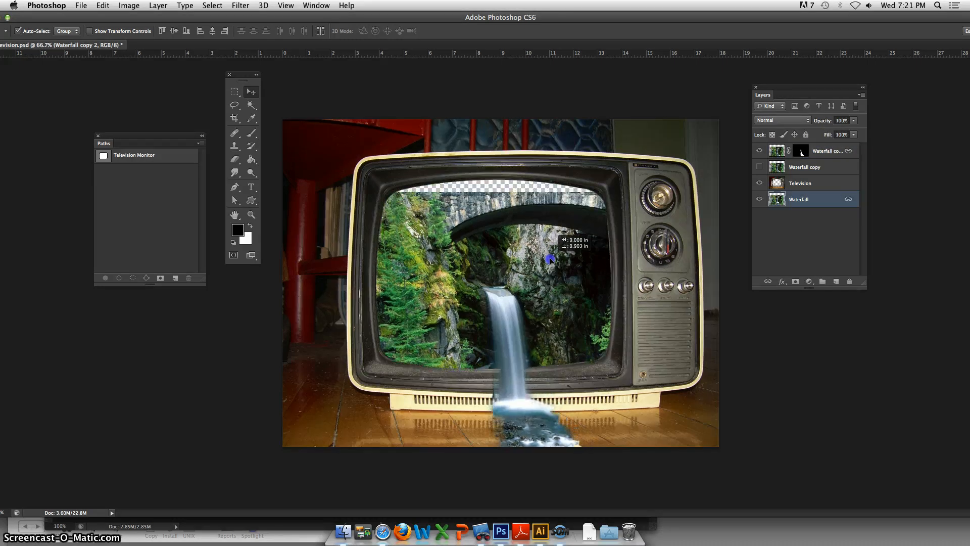
{"action": "left_click_drag", "start_coordinate": [549, 258], "coordinate": [549, 267]}
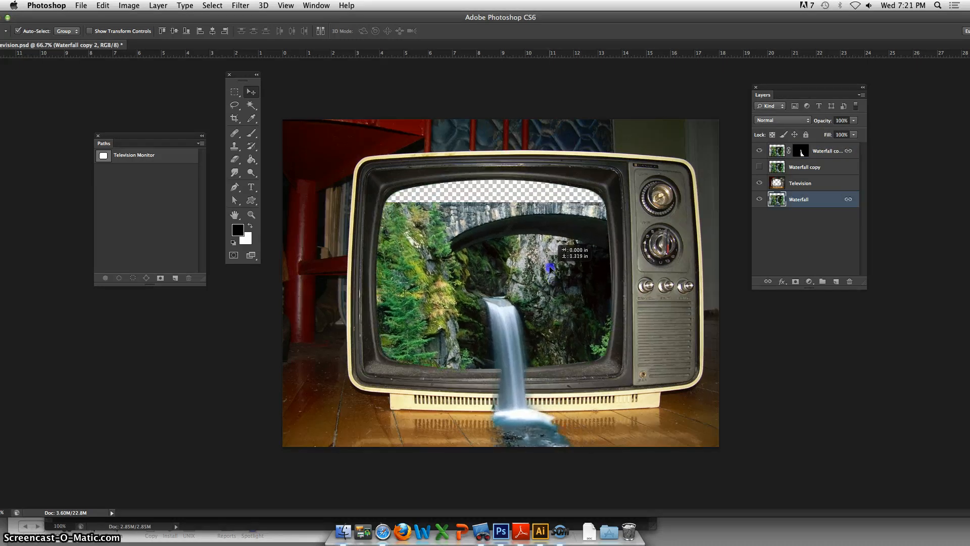
{"action": "left_click_drag", "start_coordinate": [550, 266], "coordinate": [547, 259]}
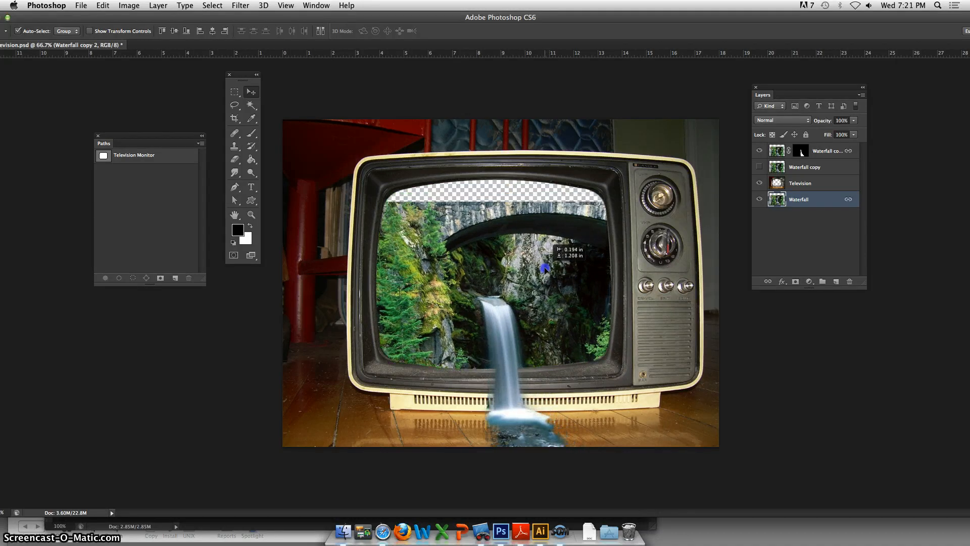
{"action": "left_click_drag", "start_coordinate": [544, 260], "coordinate": [544, 270]}
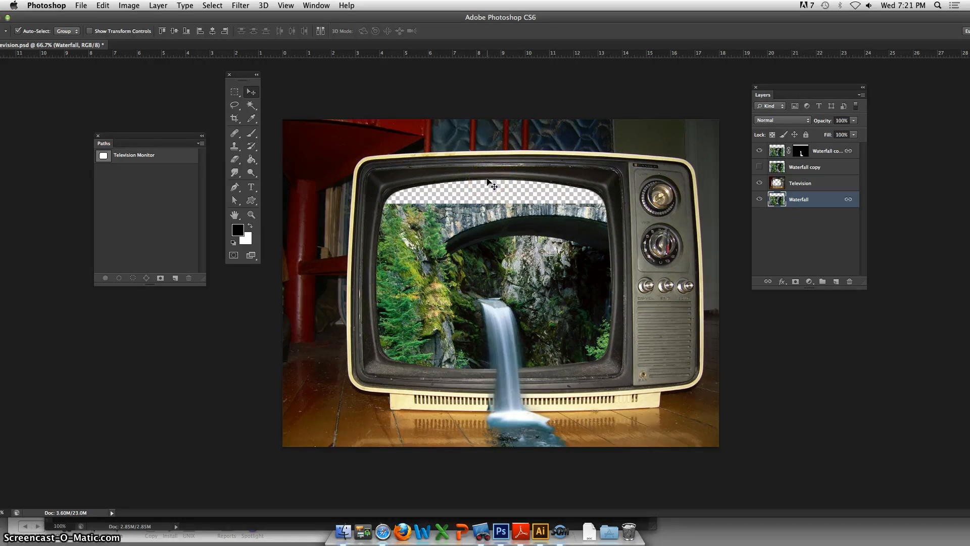
{"action": "mouse_move", "coordinate": [471, 242]}
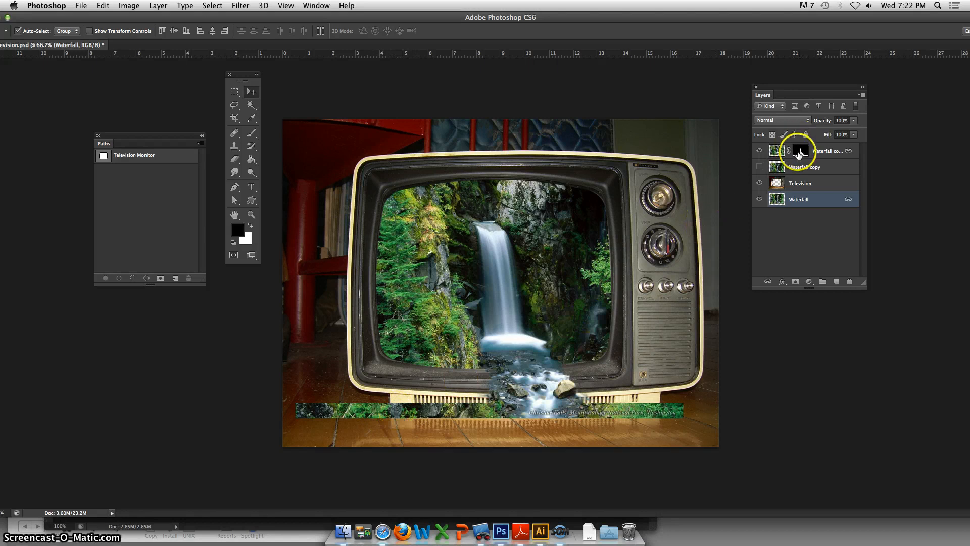
- Paint black on the Waterfall copy 2 mask to hide the floor band below the TV
{"action": "left_click", "coordinate": [800, 151]}
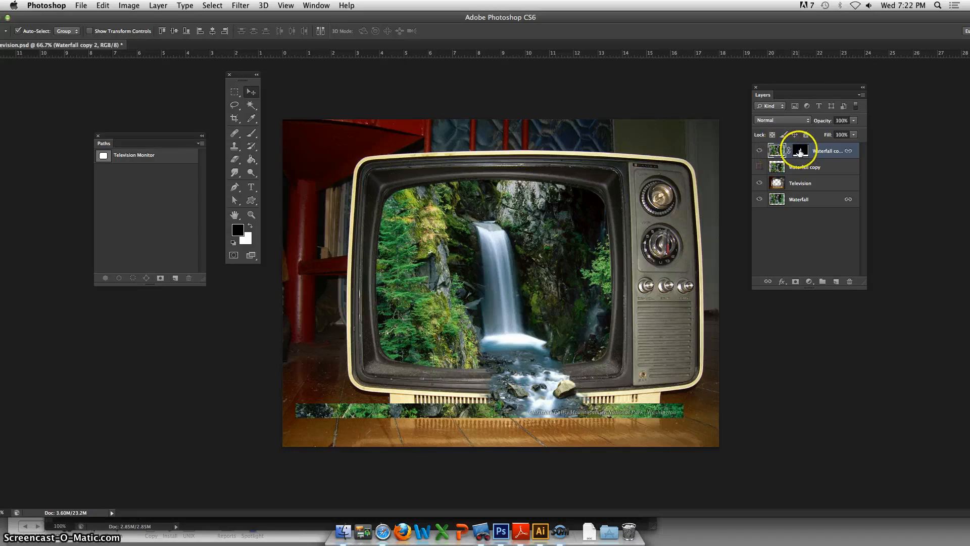
{"action": "left_click", "coordinate": [800, 150]}
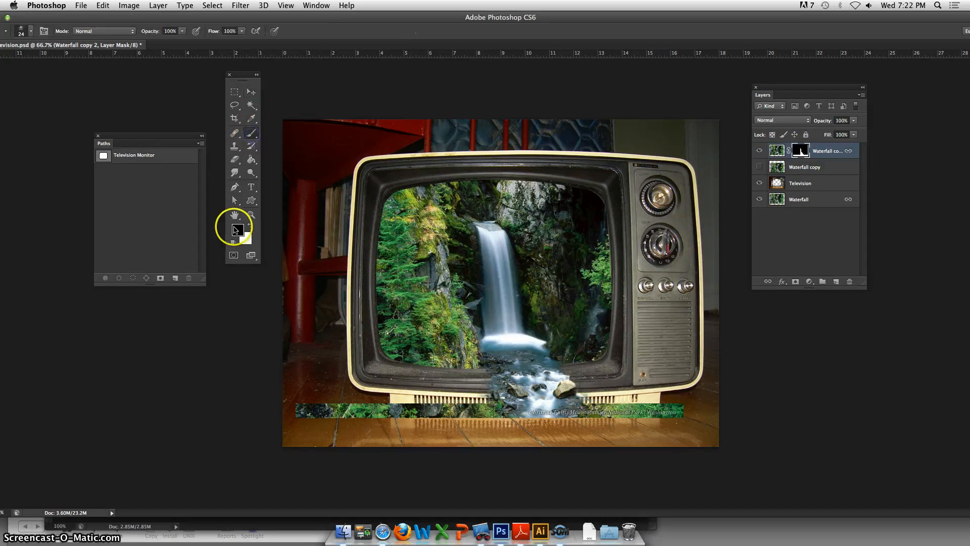
{"action": "mouse_move", "coordinate": [603, 337]}
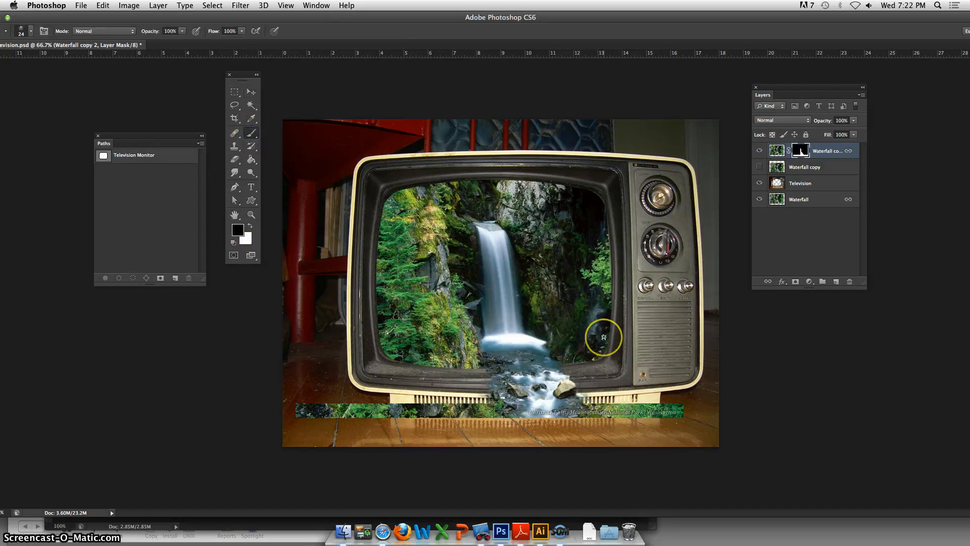
{"action": "left_click", "coordinate": [23, 31]}
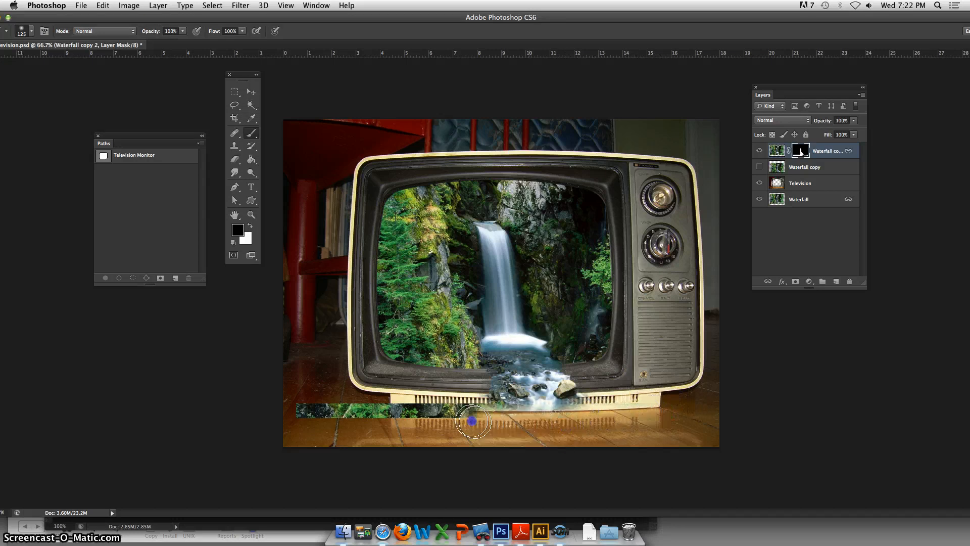
{"action": "left_click_drag", "start_coordinate": [473, 421], "coordinate": [319, 411]}
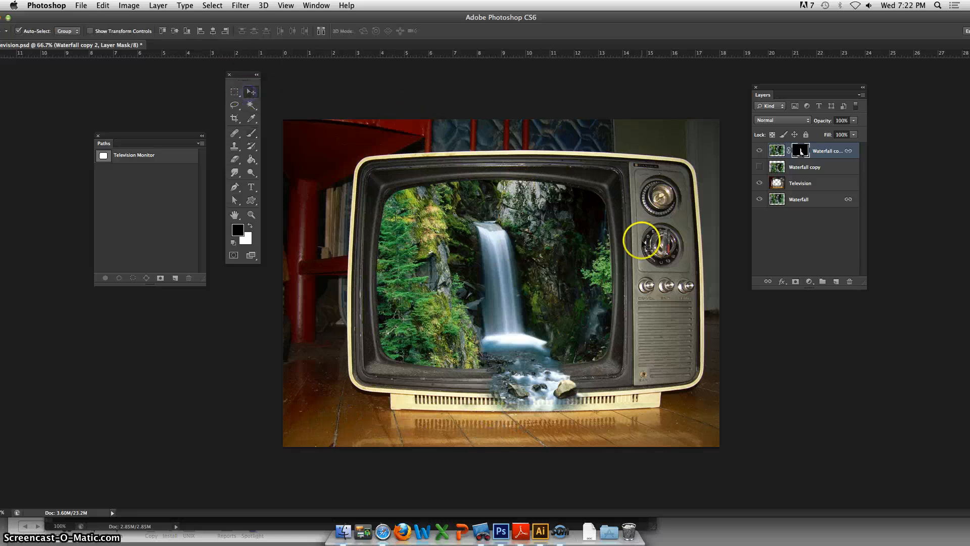
- Move the Waterfall layer slightly down so water spills from the screen onto the floor
{"action": "left_click", "coordinate": [760, 166]}
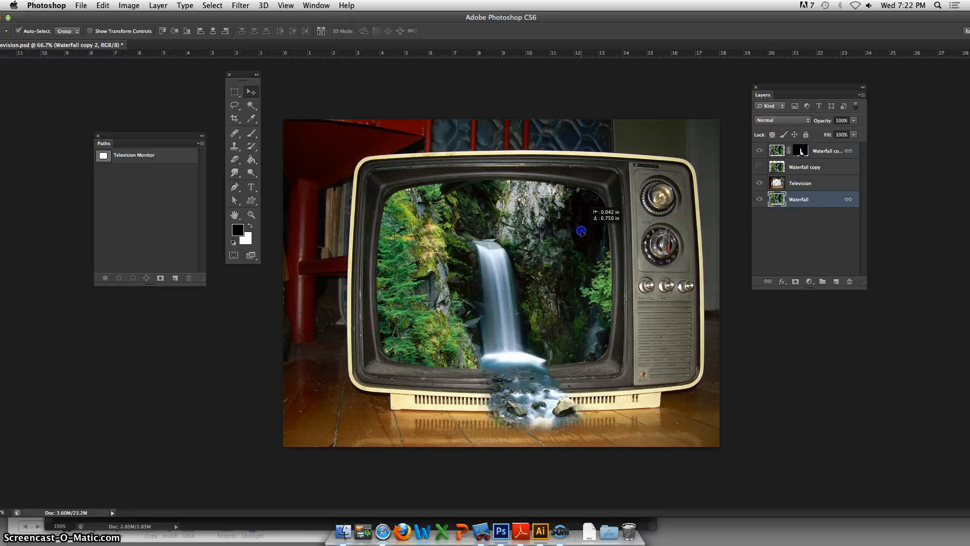
{"action": "left_click_drag", "start_coordinate": [581, 231], "coordinate": [581, 239]}
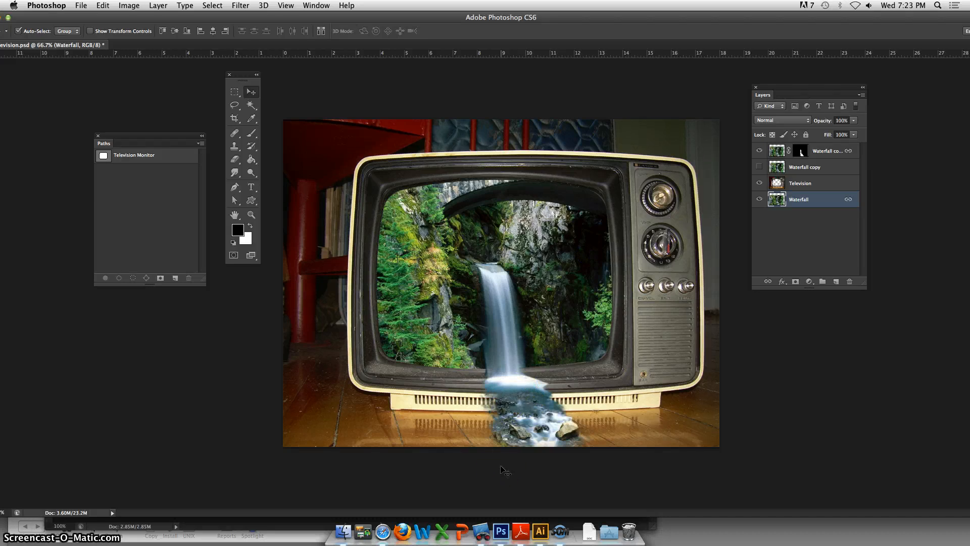
{"action": "left_click", "coordinate": [760, 150]}
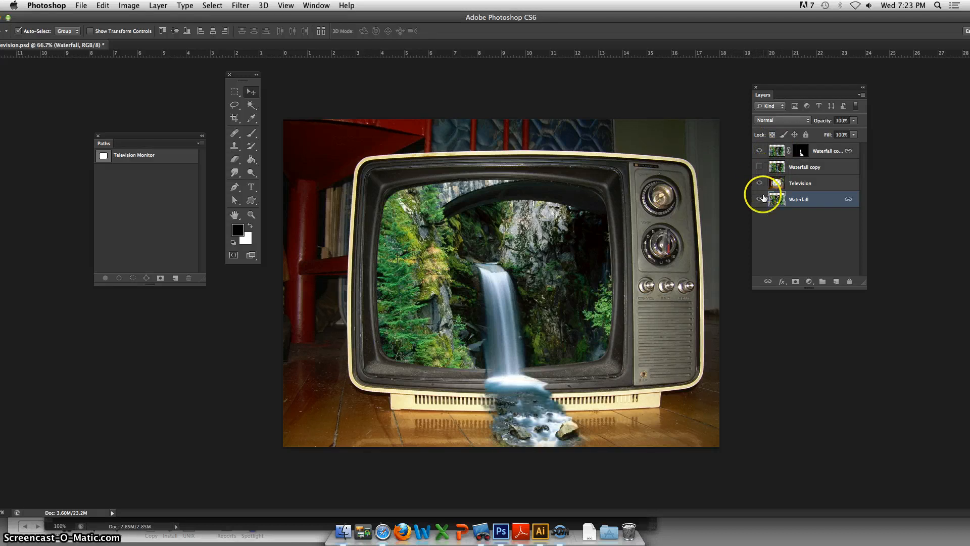
{"action": "left_click", "coordinate": [759, 199]}
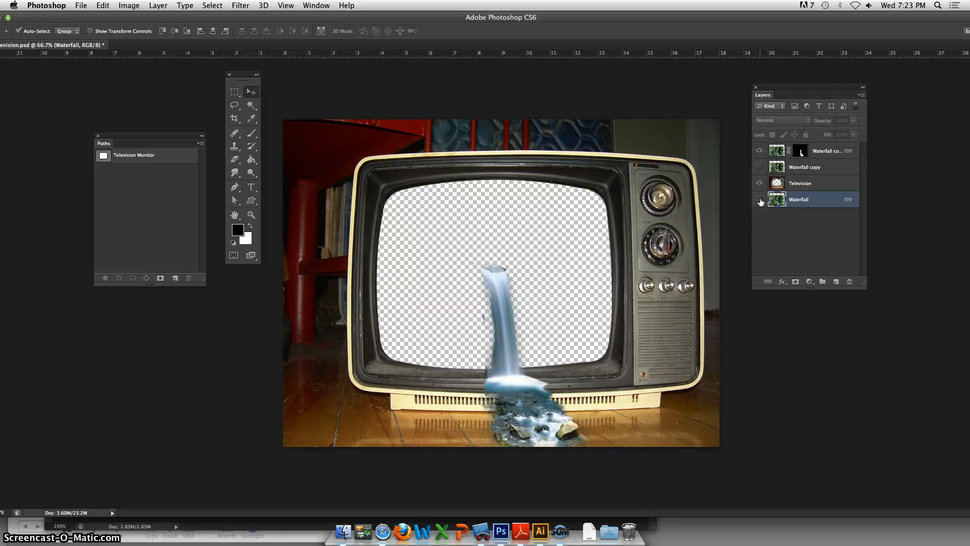
{"action": "mouse_move", "coordinate": [760, 201]}
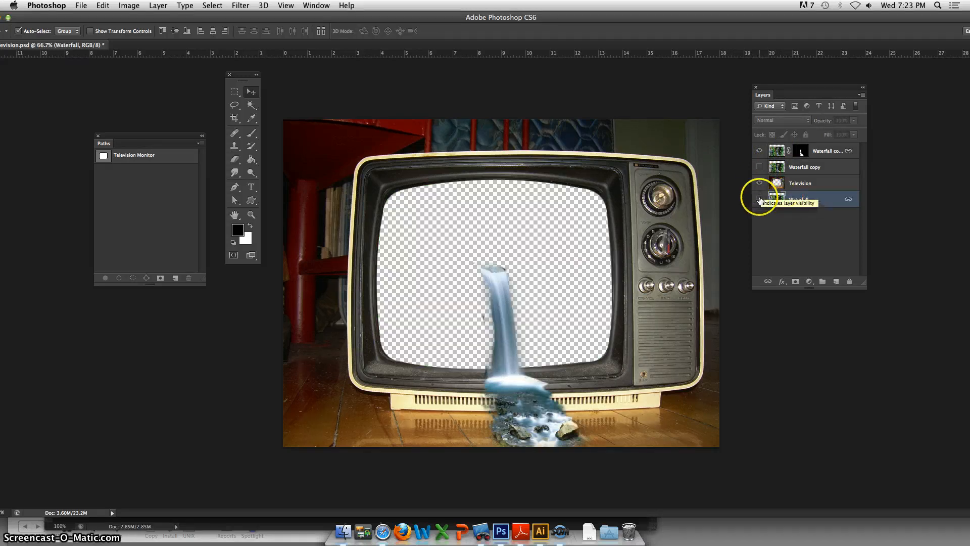
{"action": "left_click", "coordinate": [759, 199]}
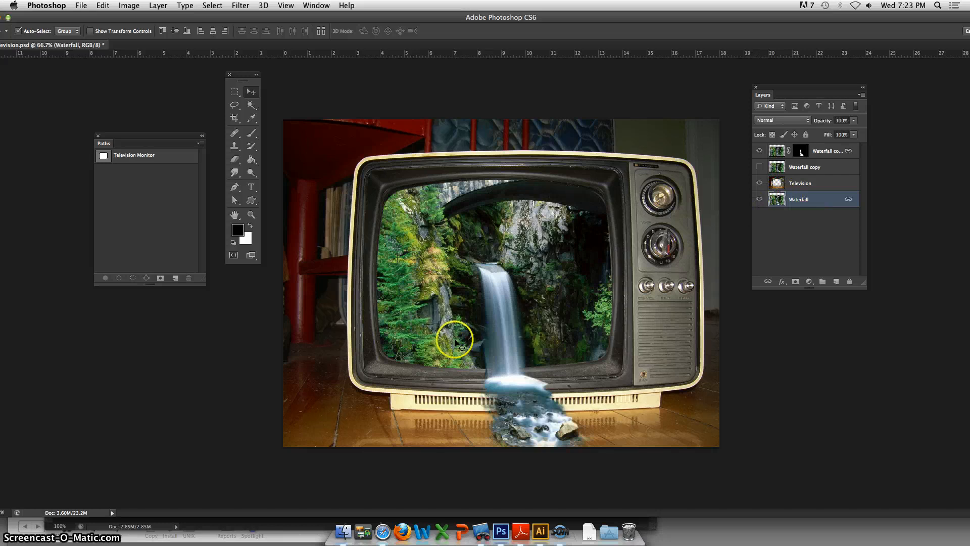